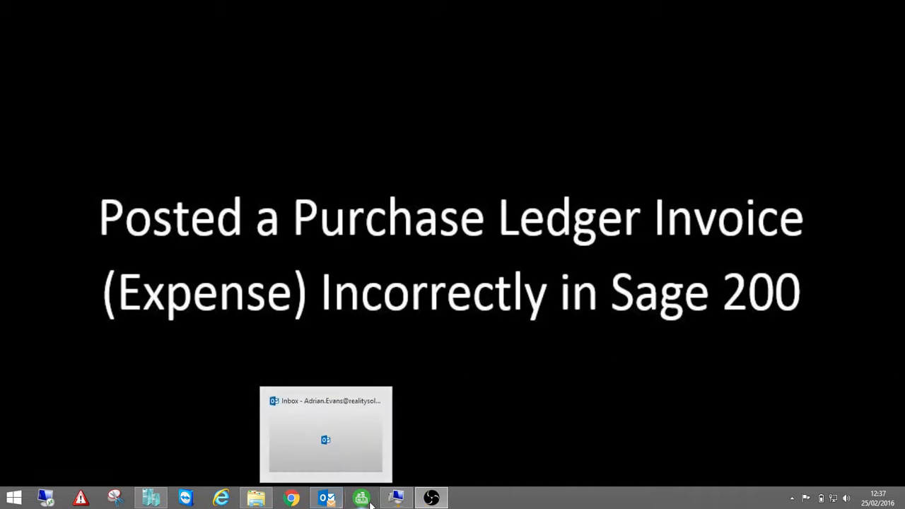
Step: Select supplier DIR001, Direct Tile Importers, in the Purchase Ledger suppliers list
{"action": "left_click", "coordinate": [361, 497]}
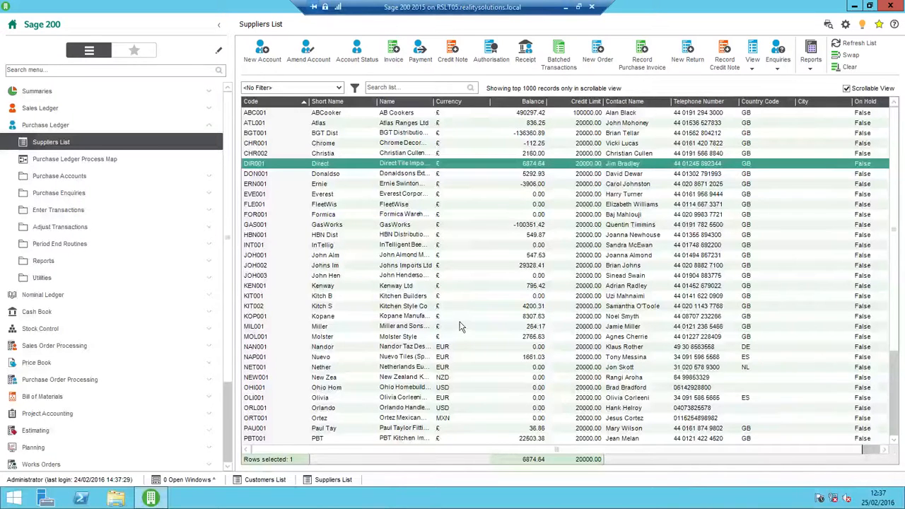
{"action": "mouse_move", "coordinate": [475, 316]}
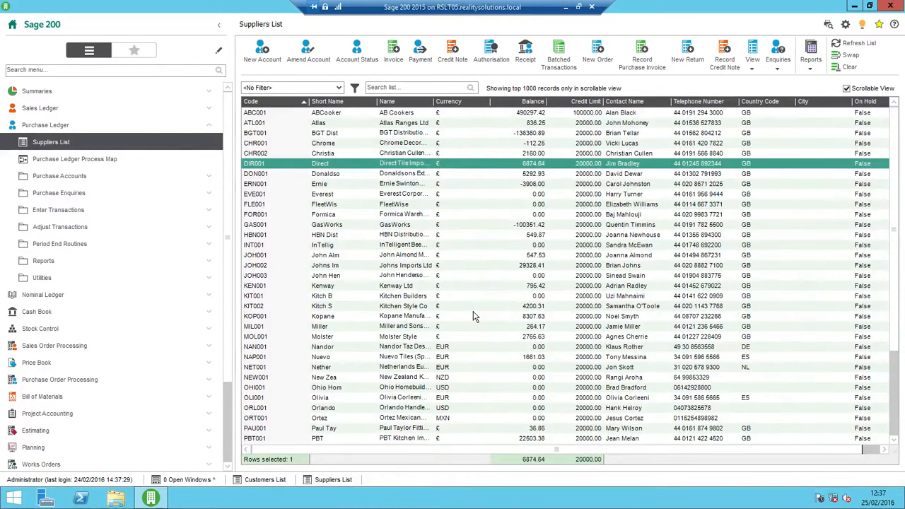
{"action": "mouse_move", "coordinate": [345, 172]}
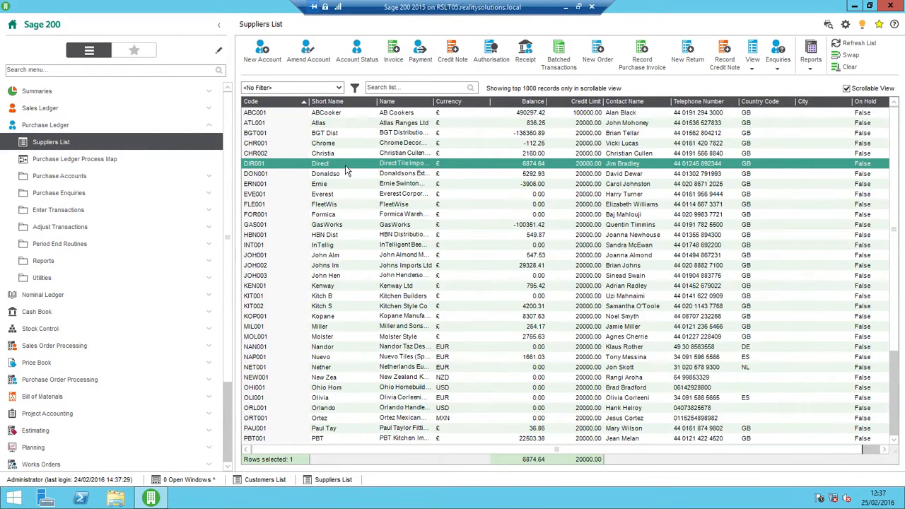
{"action": "mouse_move", "coordinate": [335, 167]}
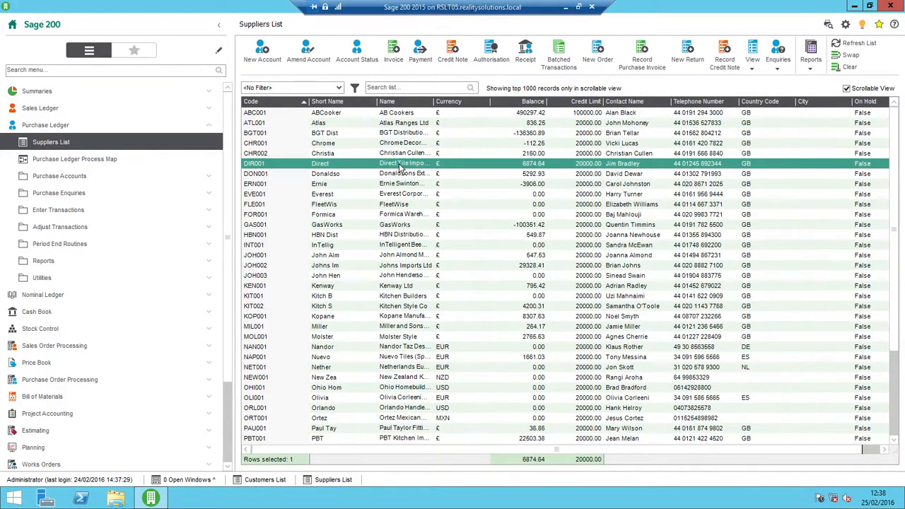
{"action": "mouse_move", "coordinate": [385, 164]}
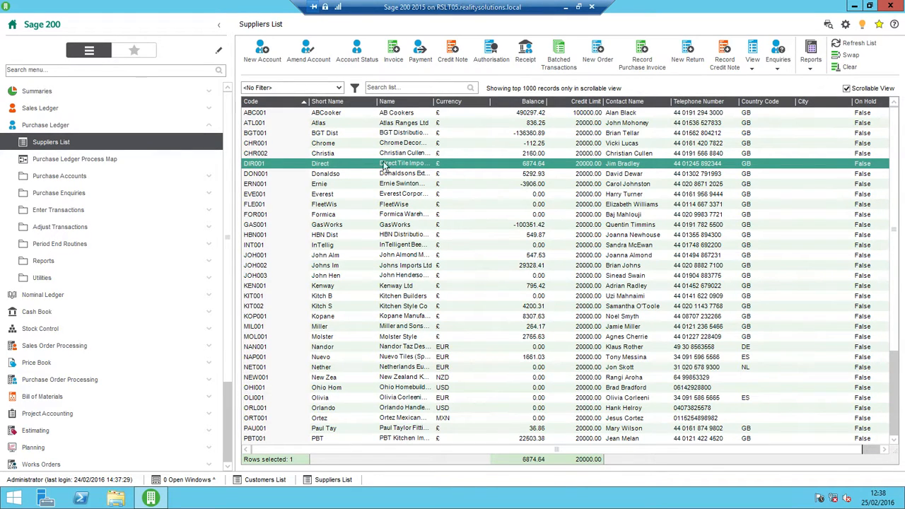
{"action": "mouse_move", "coordinate": [404, 164]}
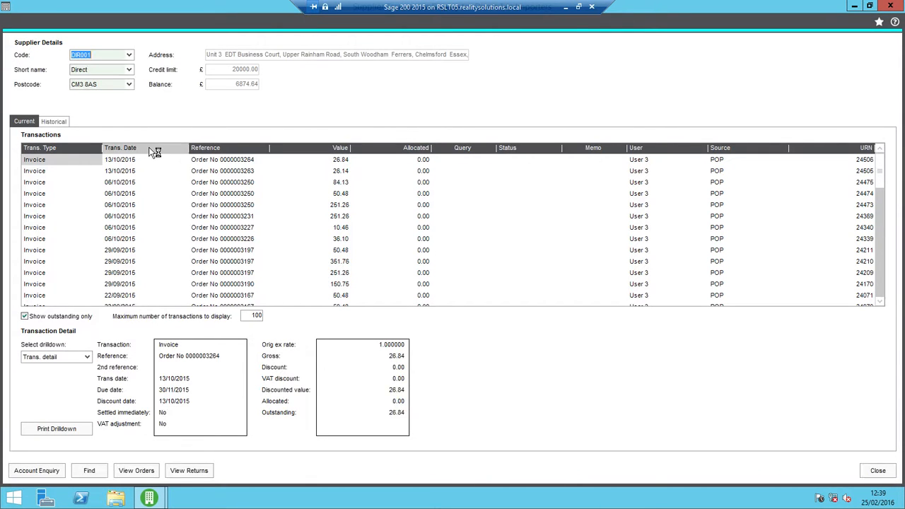
Step: Sort DIR001's transaction enquiry by Trans. Date, oldest first
{"action": "left_click", "coordinate": [142, 149]}
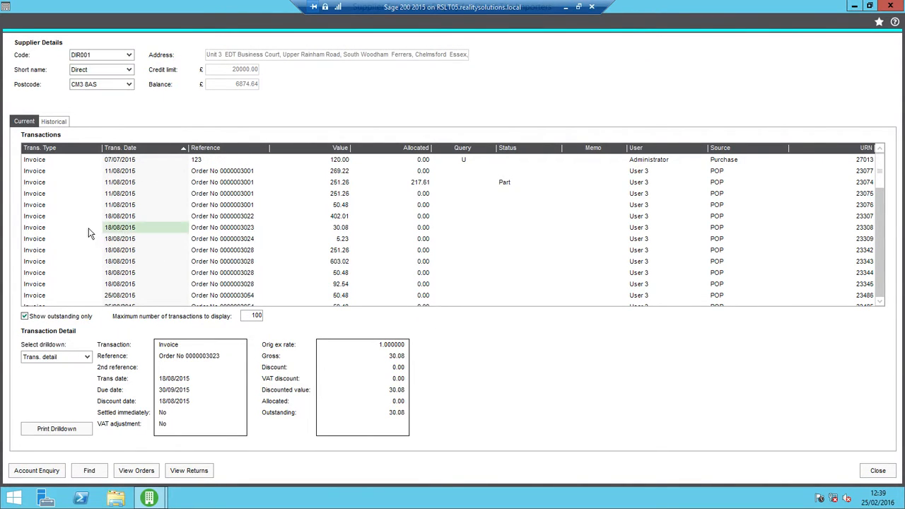
{"action": "mouse_move", "coordinate": [459, 162]}
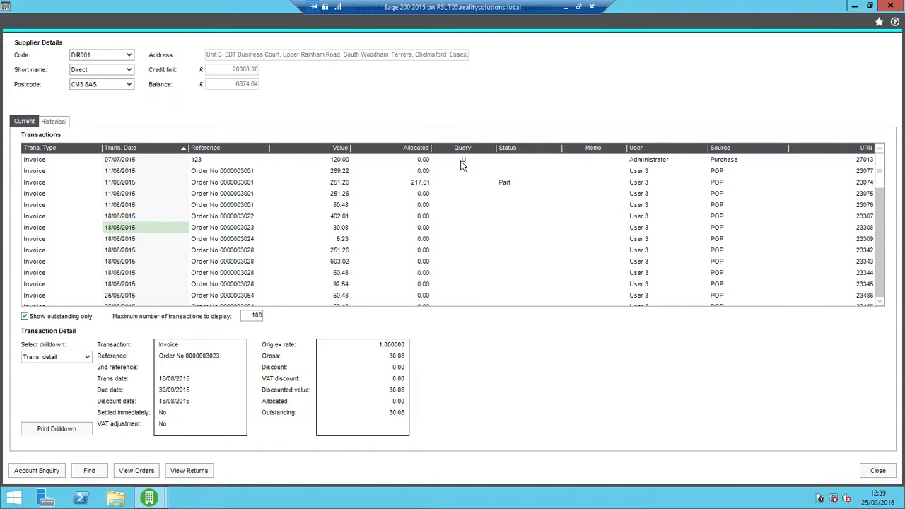
{"action": "mouse_move", "coordinate": [438, 225]}
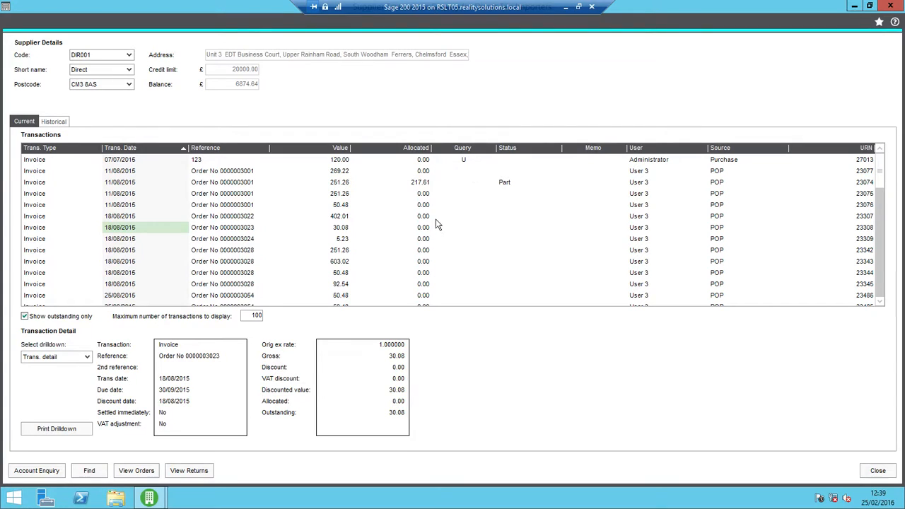
{"action": "mouse_move", "coordinate": [473, 231]}
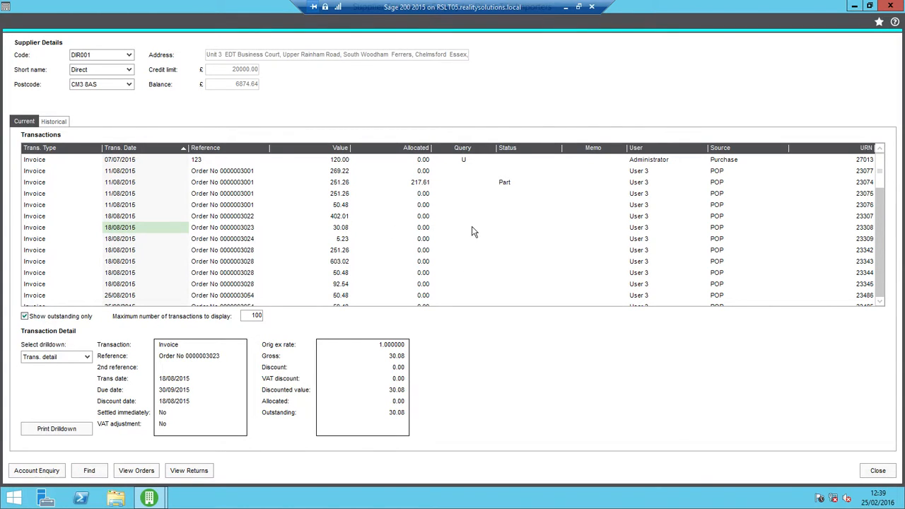
{"action": "mouse_move", "coordinate": [424, 238]}
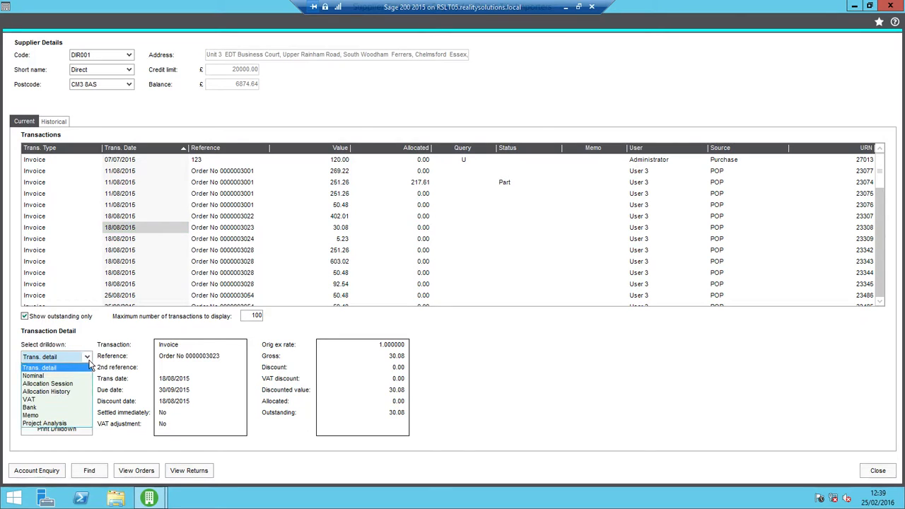
{"action": "left_click", "coordinate": [34, 375]}
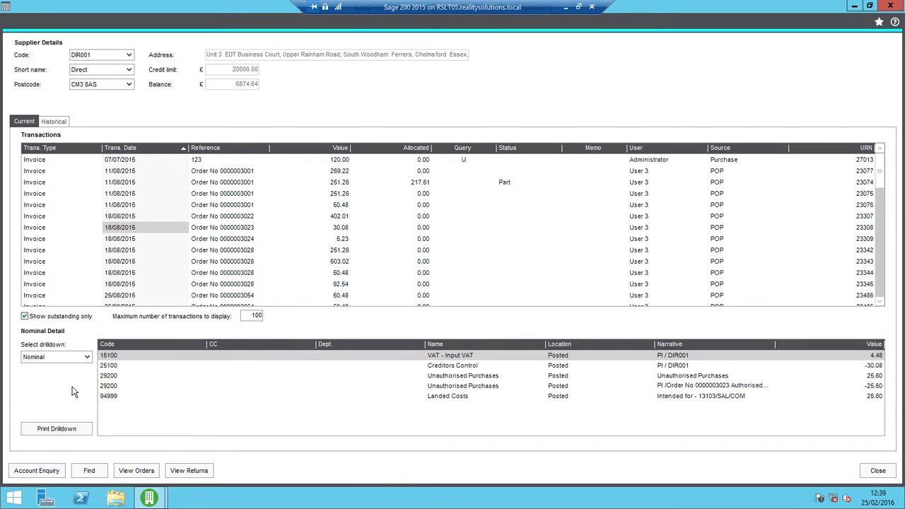
{"action": "left_click", "coordinate": [55, 356]}
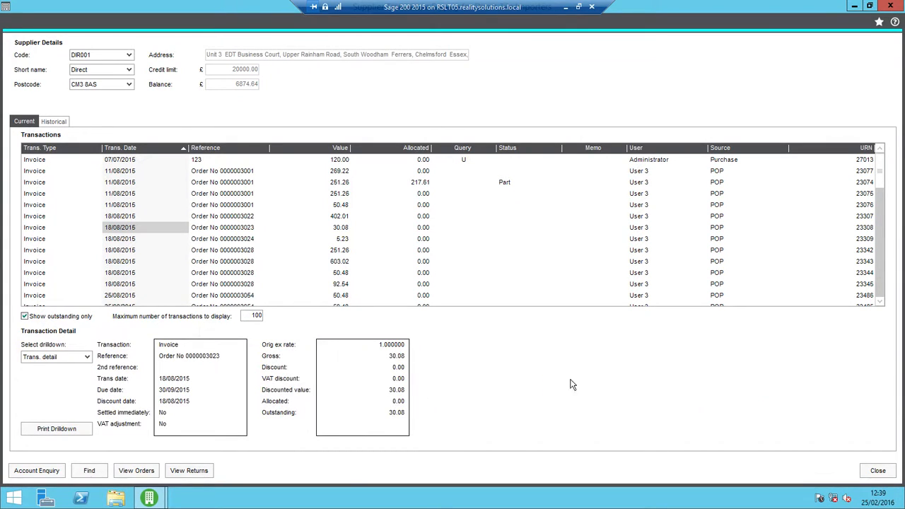
{"action": "mouse_move", "coordinate": [700, 486]}
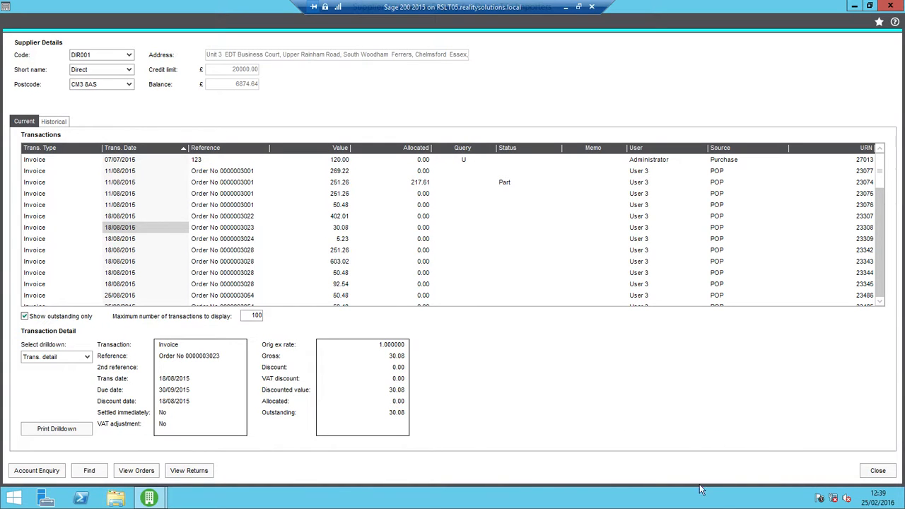
{"action": "mouse_move", "coordinate": [878, 480]}
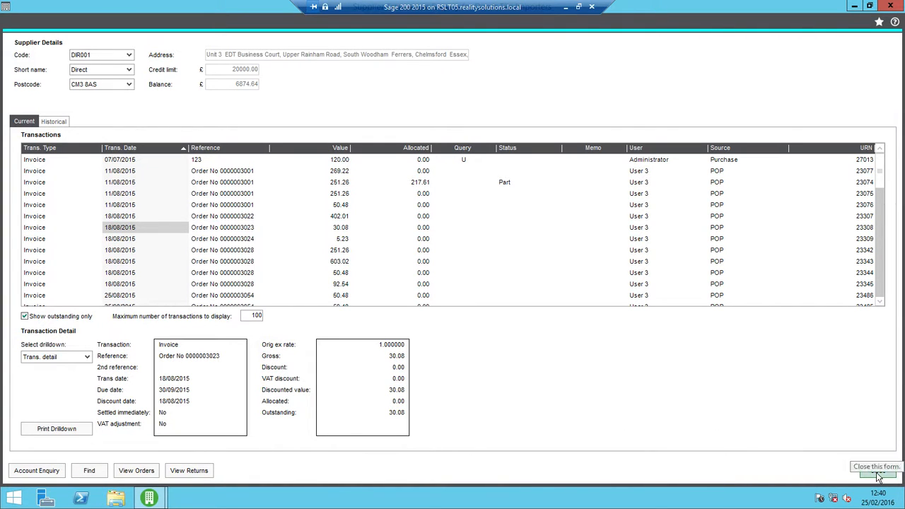
Step: Close the enquiry and reach Reverse Transaction under Purchase Ledger > Adjust Transactions
{"action": "left_click", "coordinate": [879, 475]}
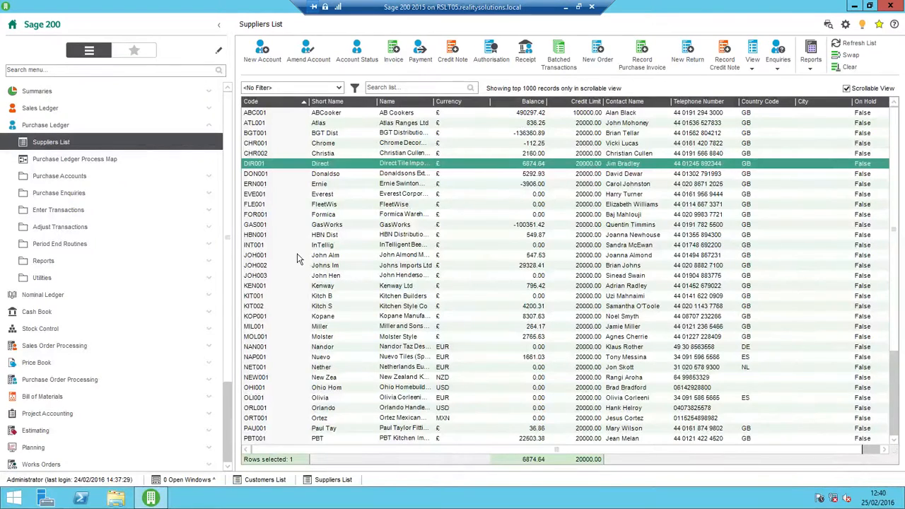
{"action": "mouse_move", "coordinate": [184, 229]}
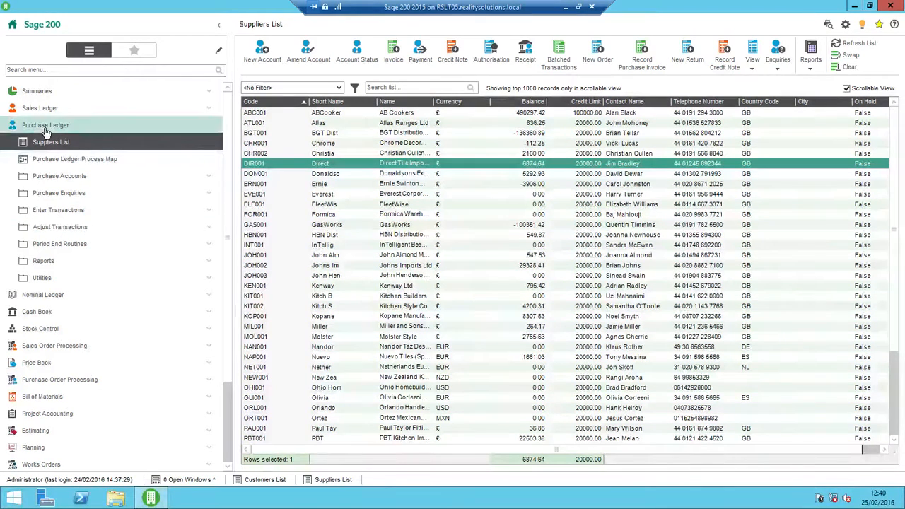
{"action": "left_click", "coordinate": [60, 227]}
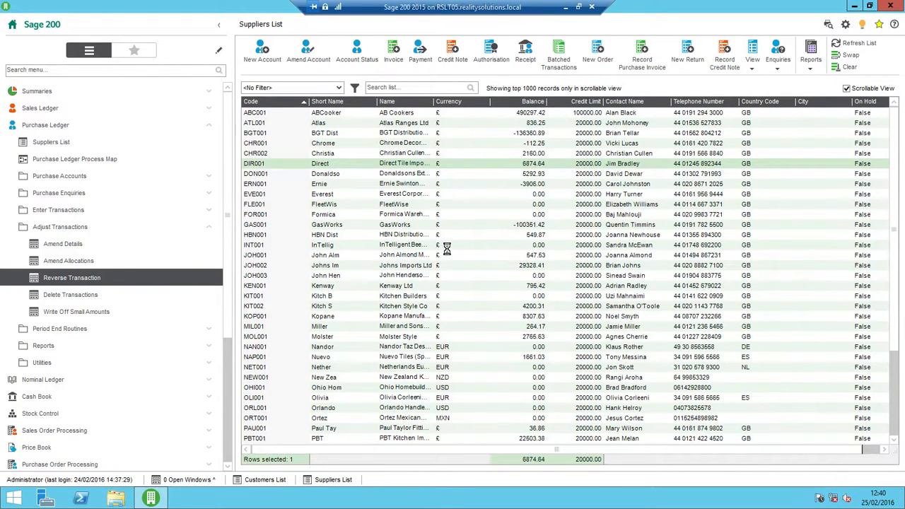
{"action": "left_click", "coordinate": [65, 277]}
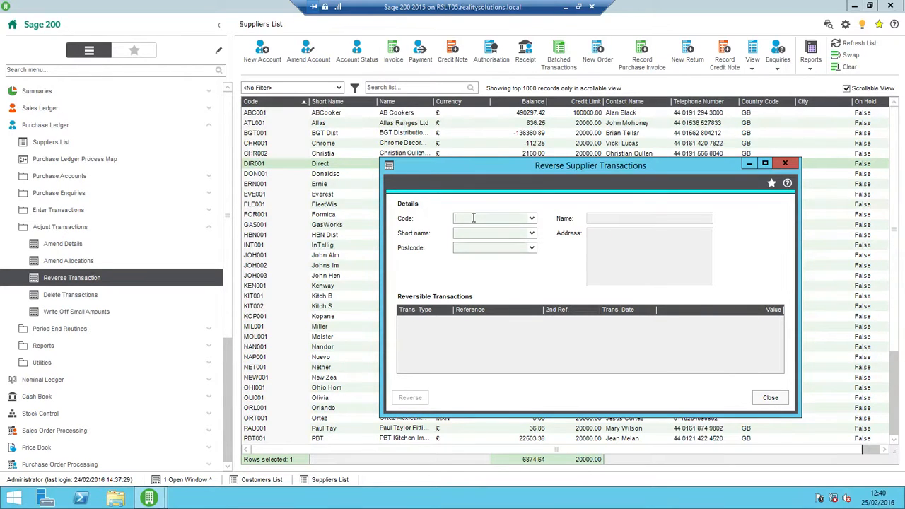
{"action": "type", "text": "dir001"}
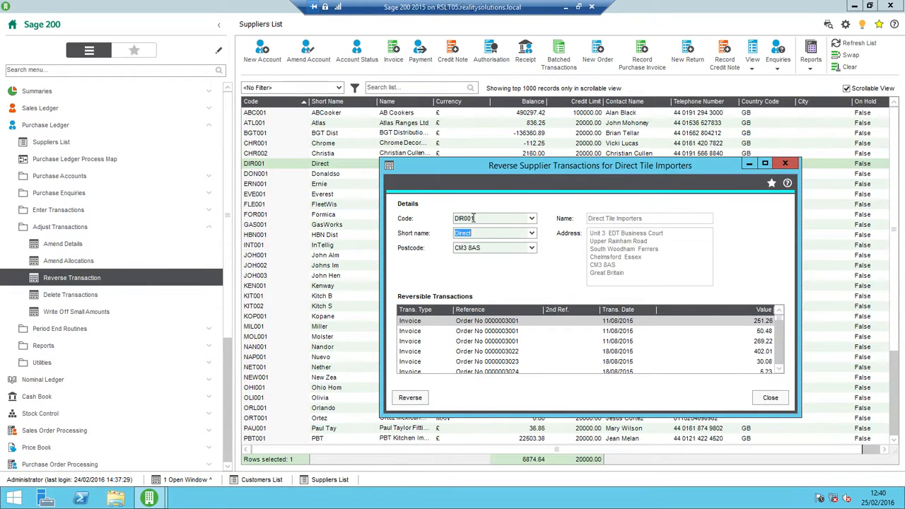
{"action": "mouse_move", "coordinate": [631, 360]}
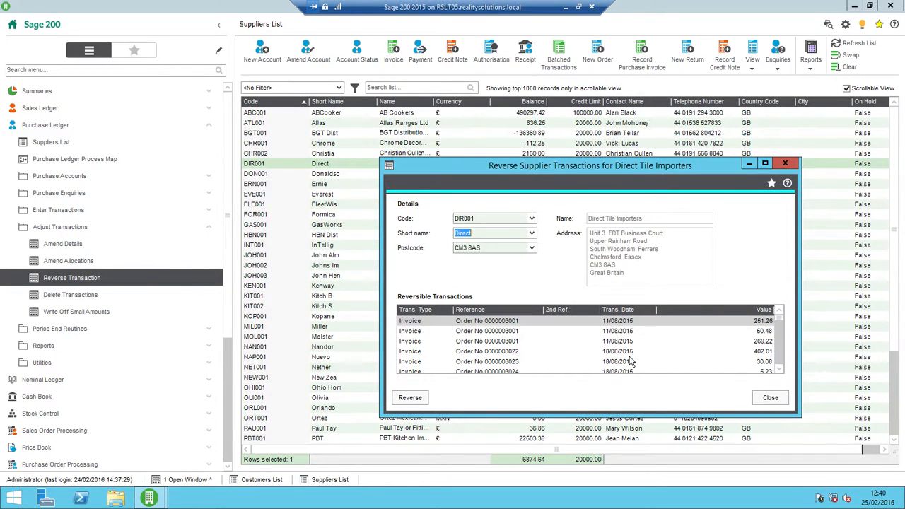
{"action": "mouse_move", "coordinate": [686, 357]}
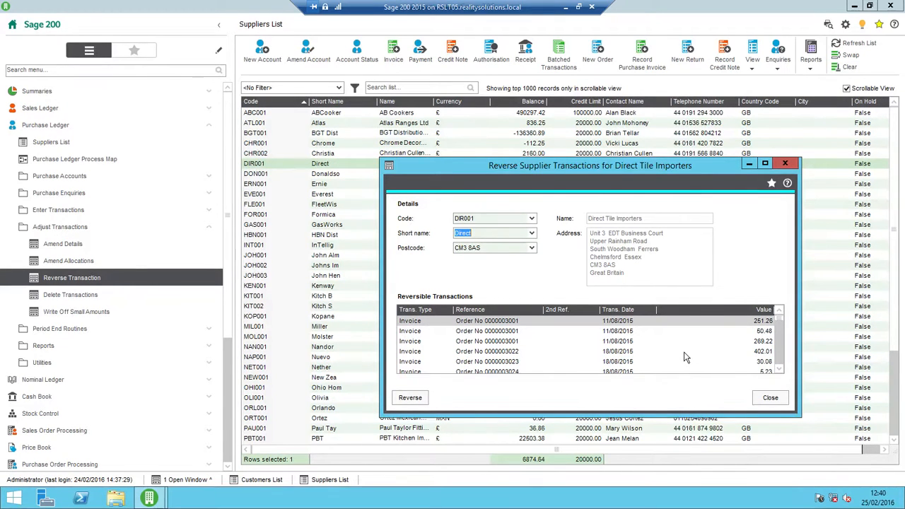
{"action": "mouse_move", "coordinate": [540, 302]}
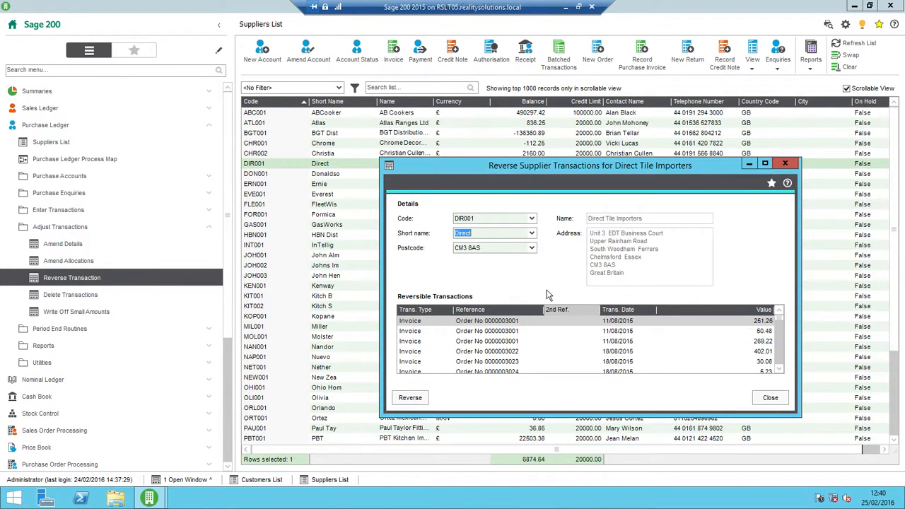
{"action": "mouse_move", "coordinate": [486, 365]}
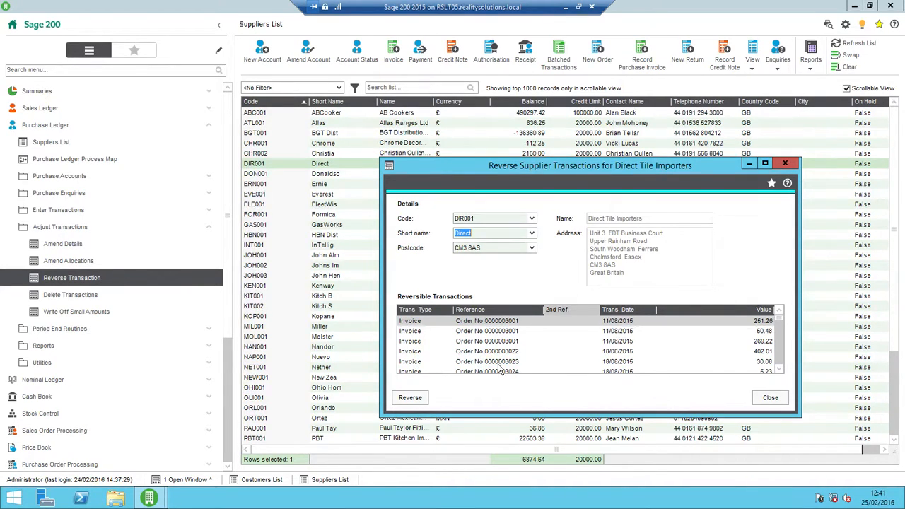
{"action": "mouse_move", "coordinate": [472, 367]}
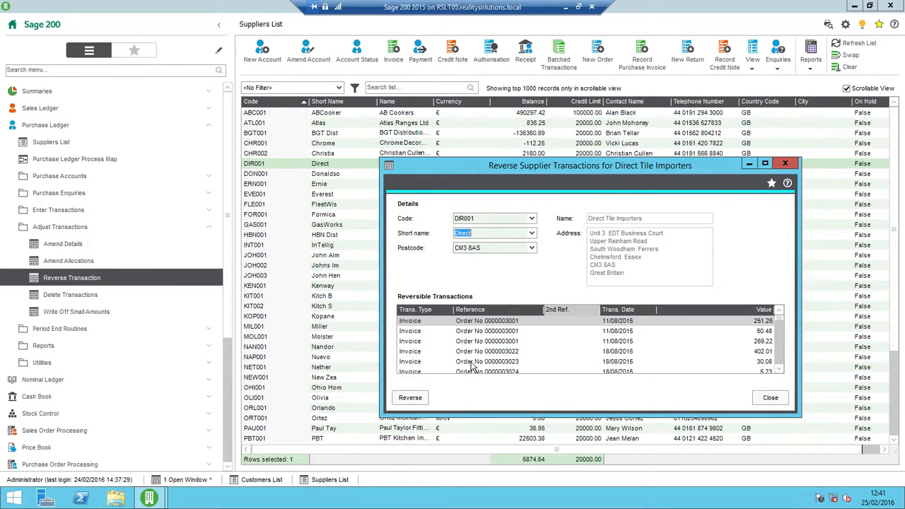
{"action": "left_click", "coordinate": [501, 362]}
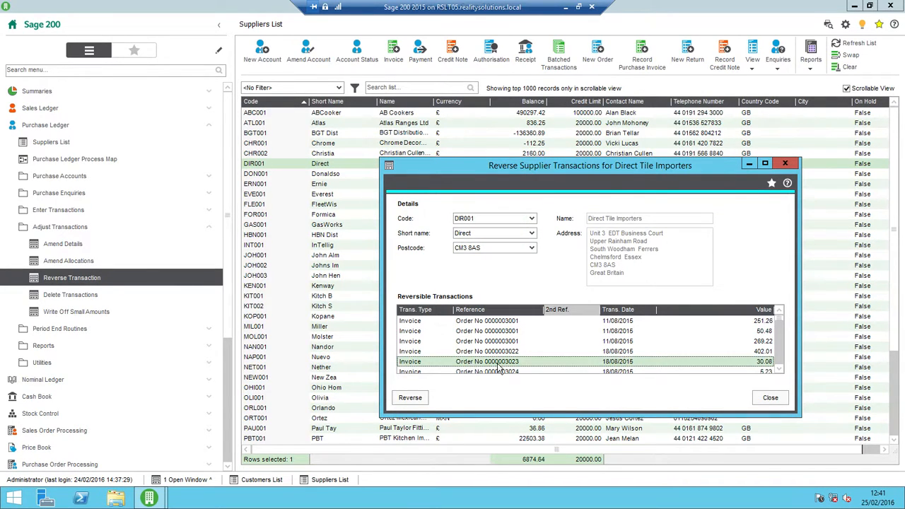
{"action": "mouse_move", "coordinate": [410, 397]}
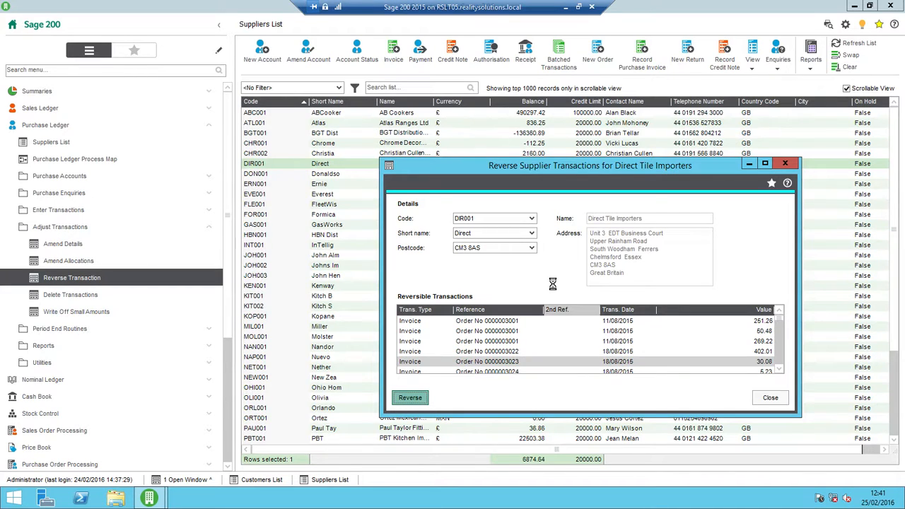
Step: Reverse the invoice with a credit note referenced 'reversal' and review its project, nominal and VAT analysis
{"action": "left_click", "coordinate": [410, 397]}
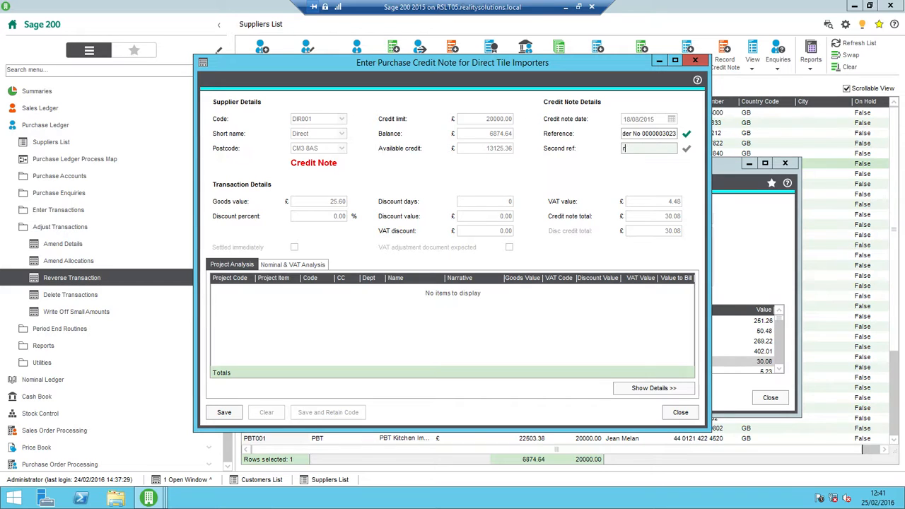
{"action": "type", "text": "reversal"}
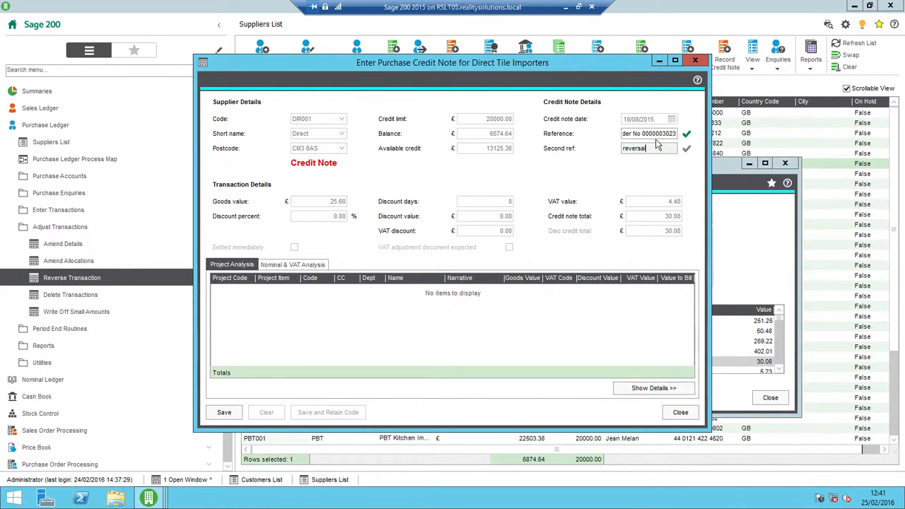
{"action": "mouse_move", "coordinate": [563, 150]}
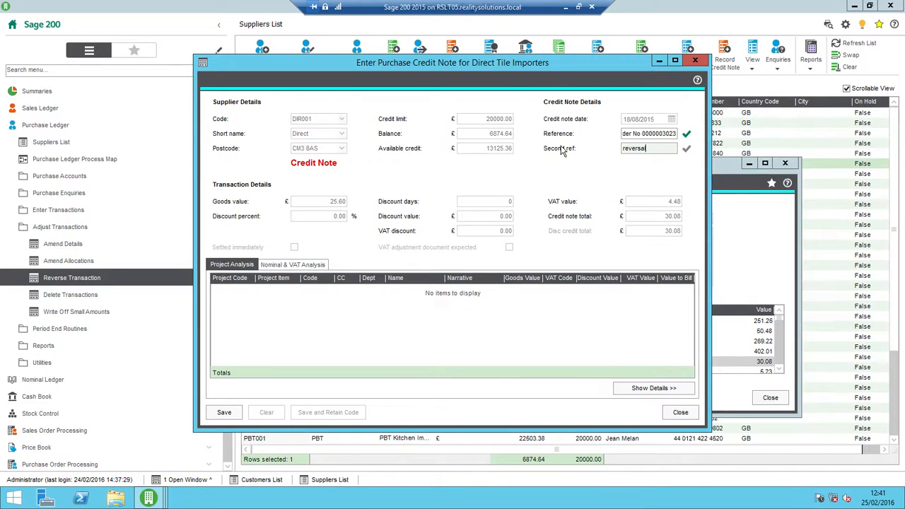
{"action": "left_click", "coordinate": [291, 264]}
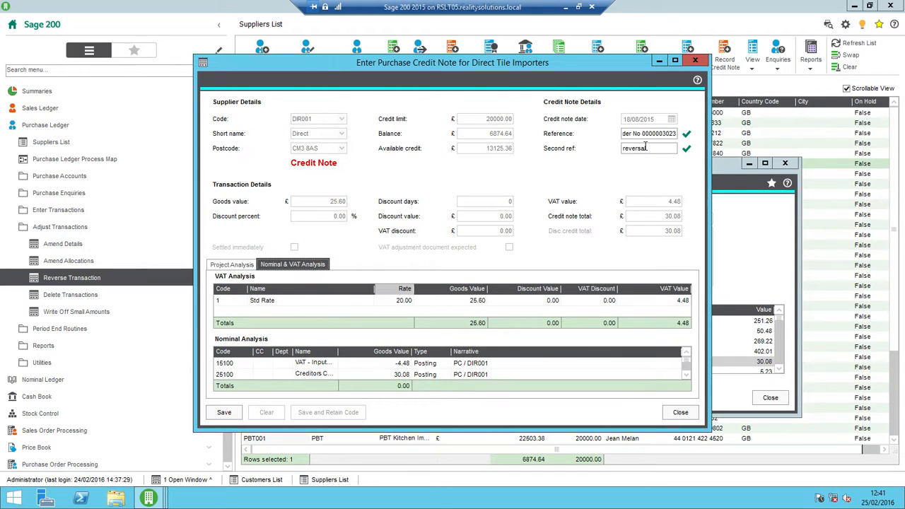
{"action": "mouse_move", "coordinate": [223, 412]}
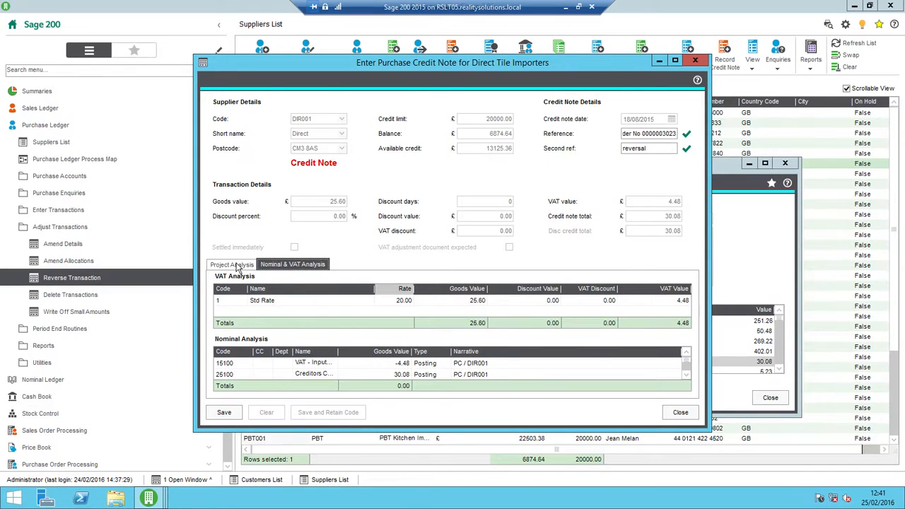
{"action": "left_click", "coordinate": [232, 265]}
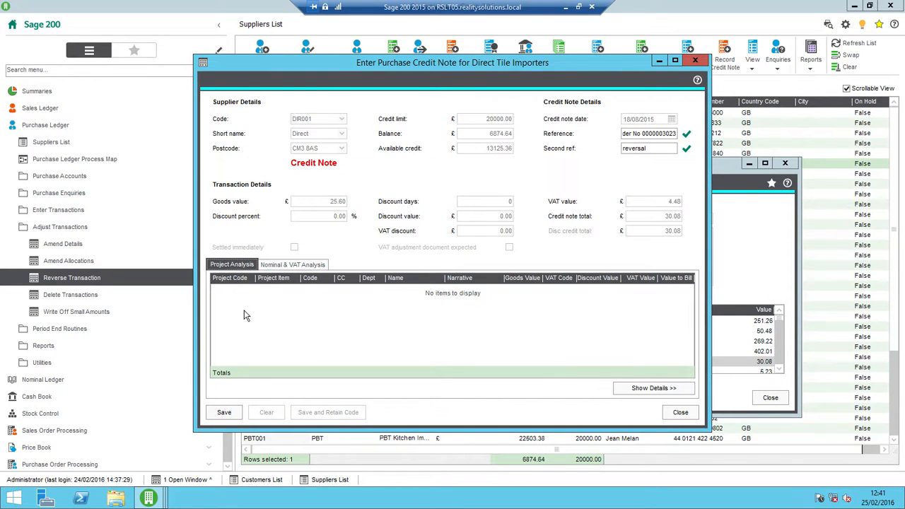
{"action": "mouse_move", "coordinate": [262, 300]}
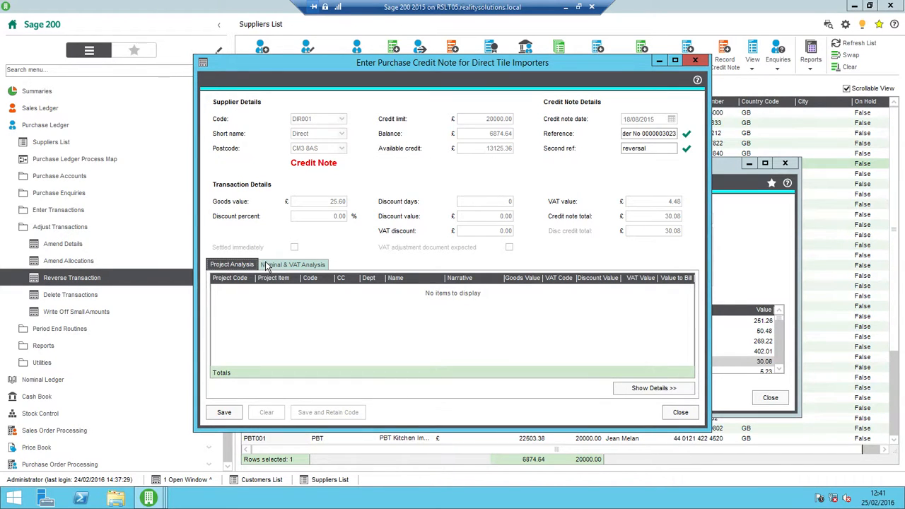
{"action": "left_click", "coordinate": [293, 265]}
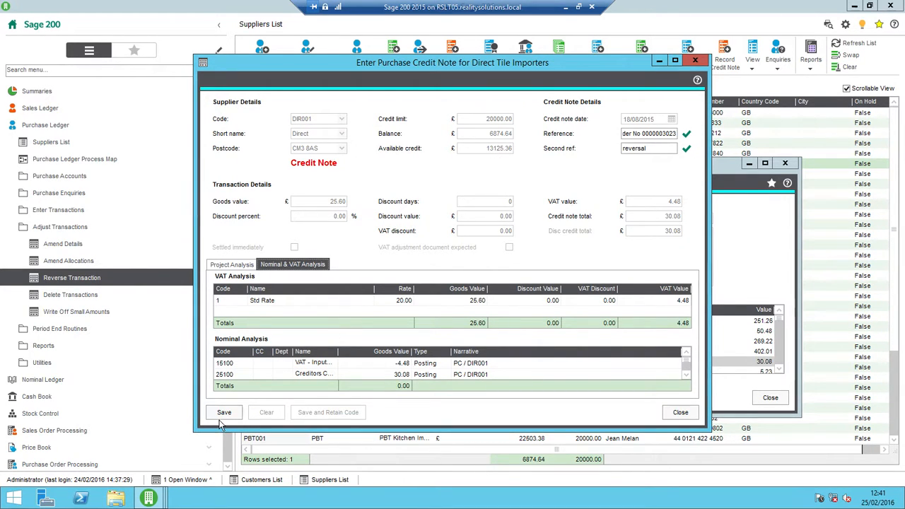
{"action": "mouse_move", "coordinate": [224, 413]}
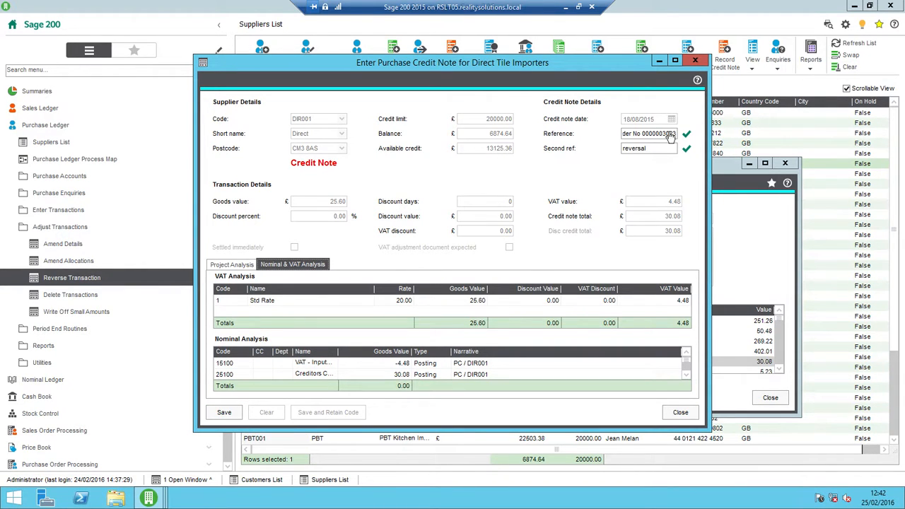
{"action": "mouse_move", "coordinate": [224, 412]}
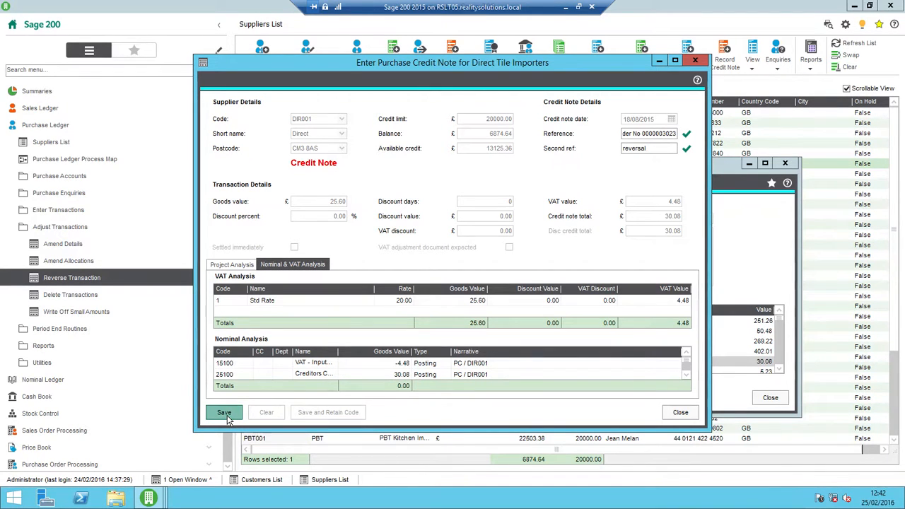
Step: Save the 30.08 reversing credit note and close the Reverse Supplier Transactions window
{"action": "left_click", "coordinate": [224, 413]}
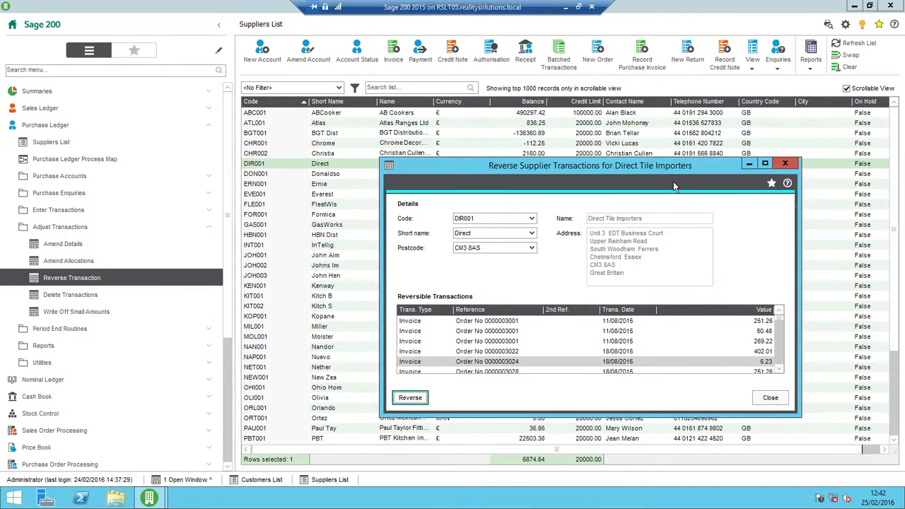
{"action": "mouse_move", "coordinate": [499, 362]}
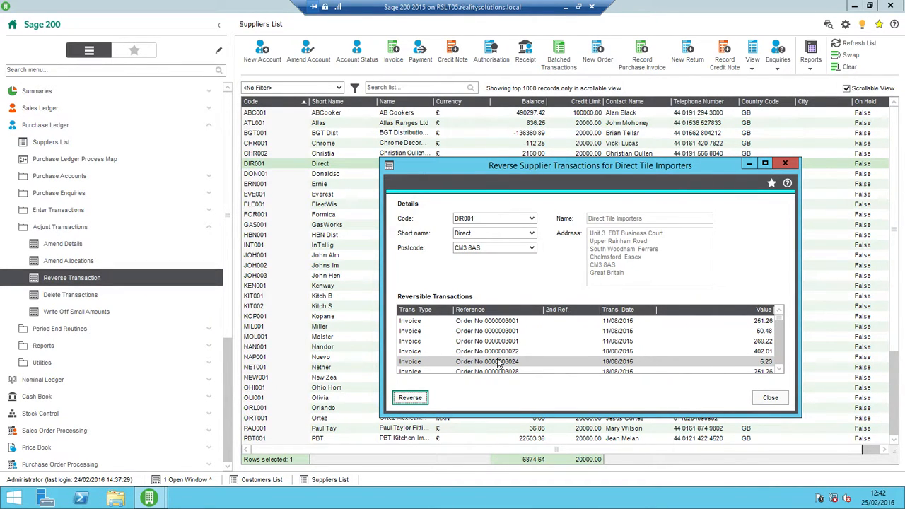
{"action": "mouse_move", "coordinate": [713, 424]}
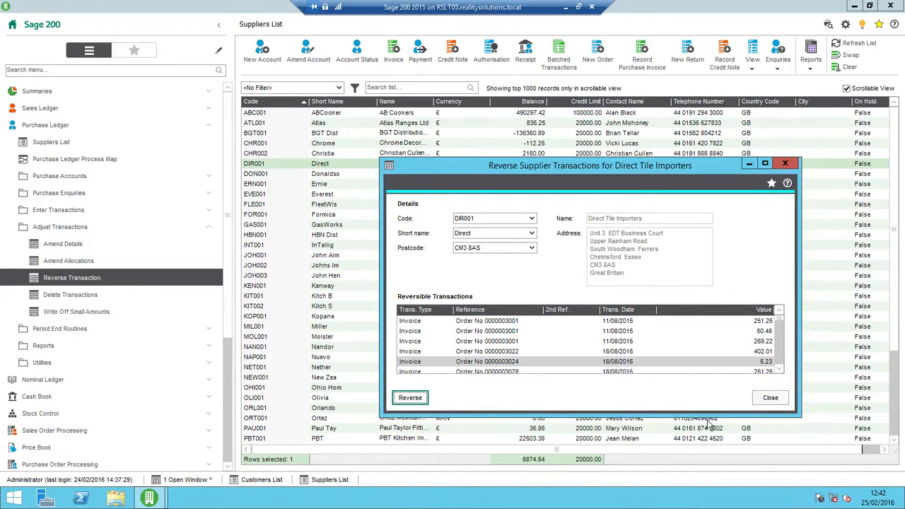
{"action": "mouse_move", "coordinate": [770, 397]}
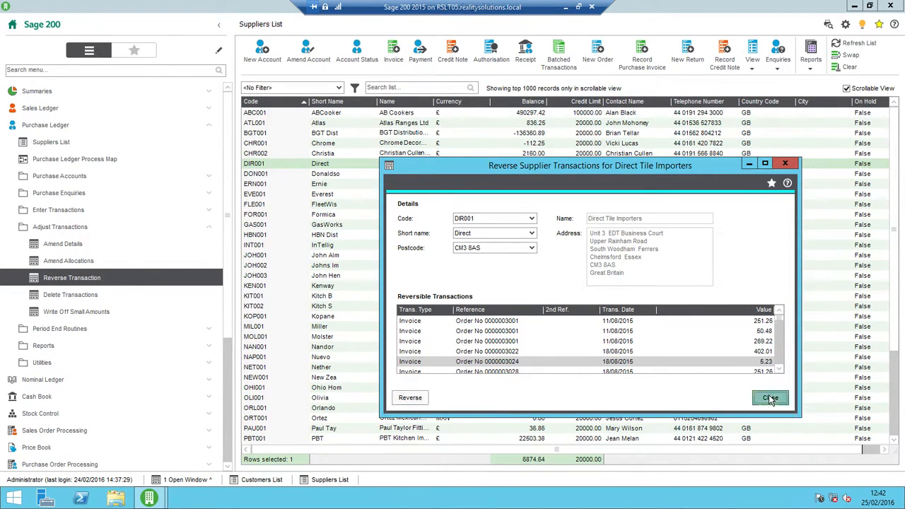
{"action": "left_click", "coordinate": [770, 397]}
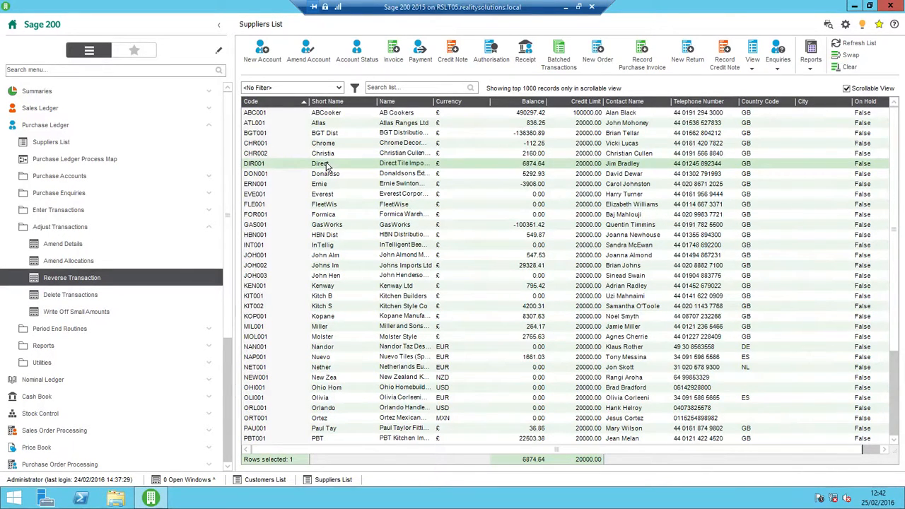
Step: Reopen DIR001's enquiry sorted by date and select the reversed 30.08 invoice after checking the 50.40 and 5.23 ones
{"action": "double_click", "coordinate": [325, 164]}
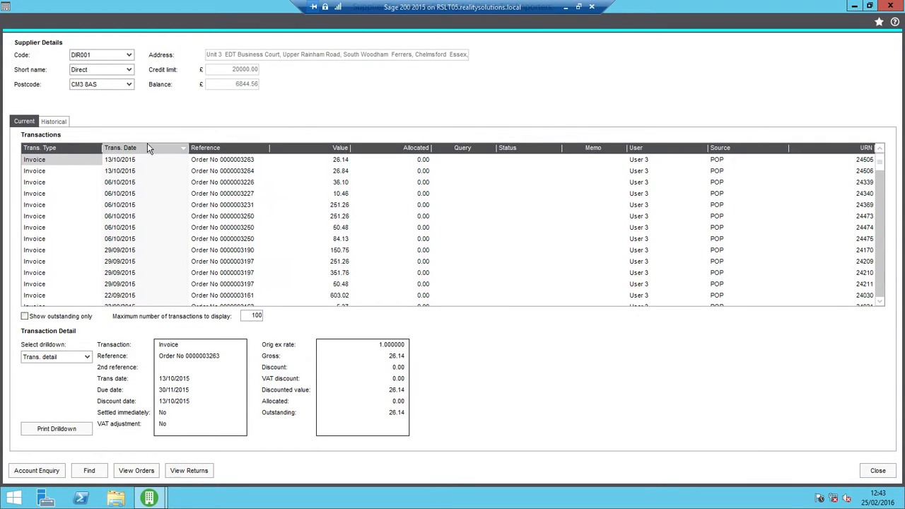
{"action": "left_click", "coordinate": [142, 148]}
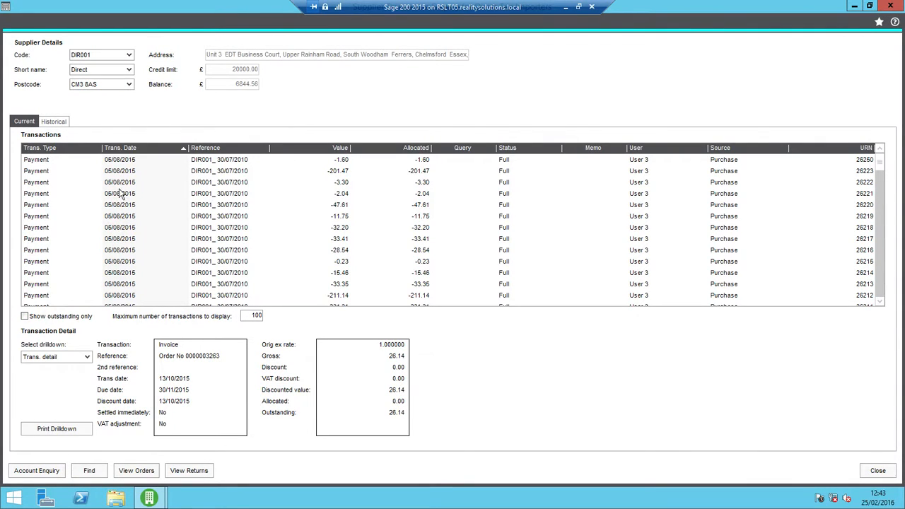
{"action": "mouse_move", "coordinate": [125, 273]}
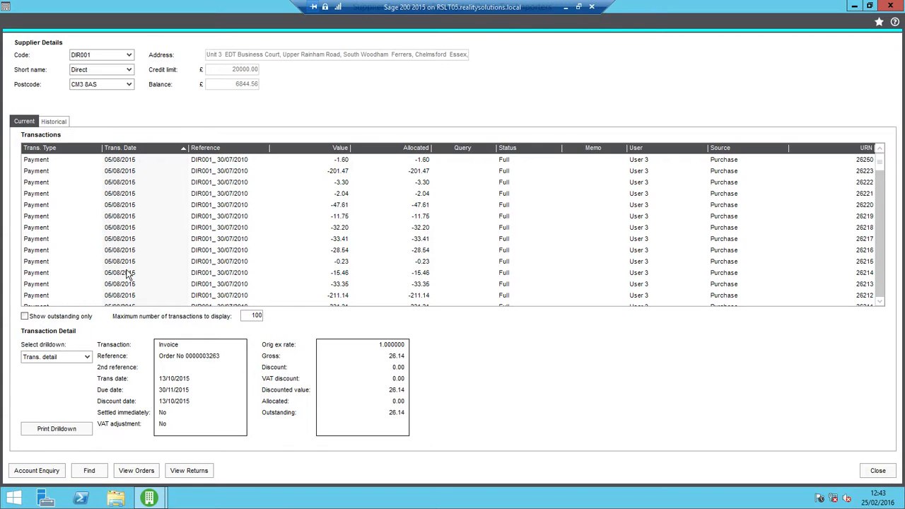
{"action": "left_click", "coordinate": [120, 296]}
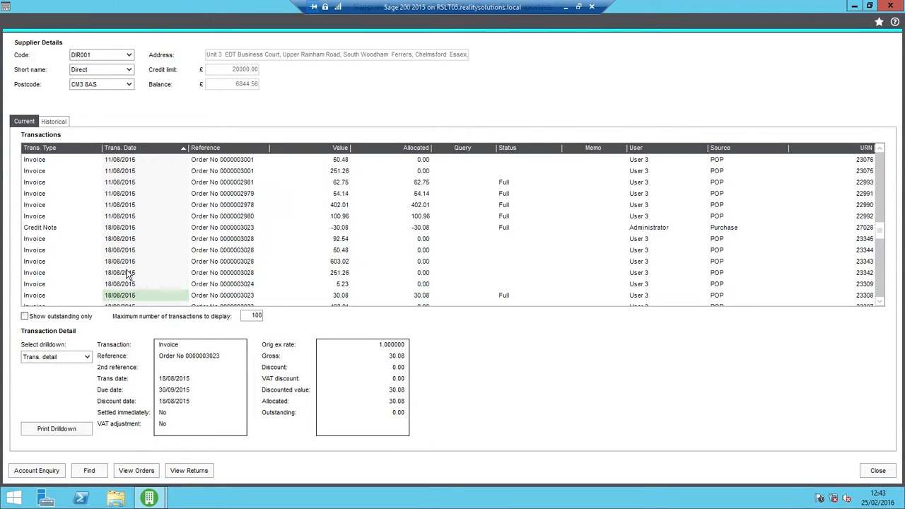
{"action": "left_click", "coordinate": [119, 249]}
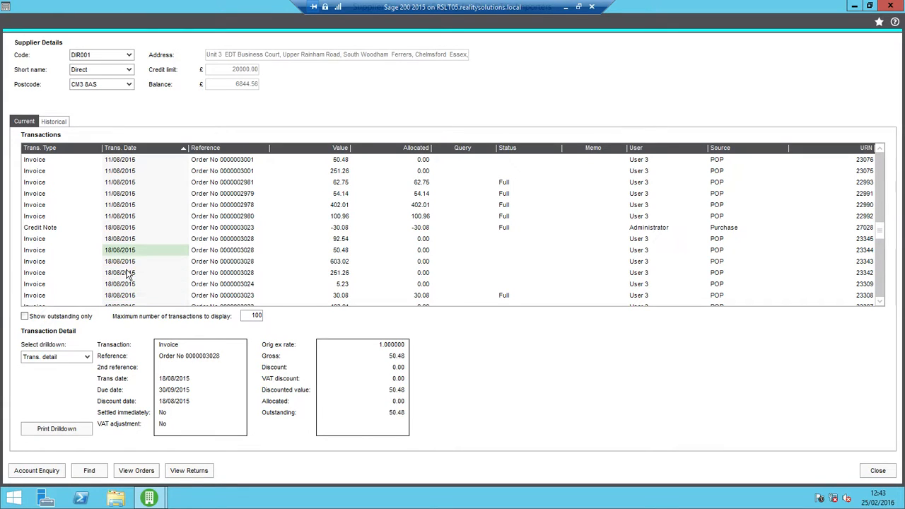
{"action": "left_click", "coordinate": [121, 226]}
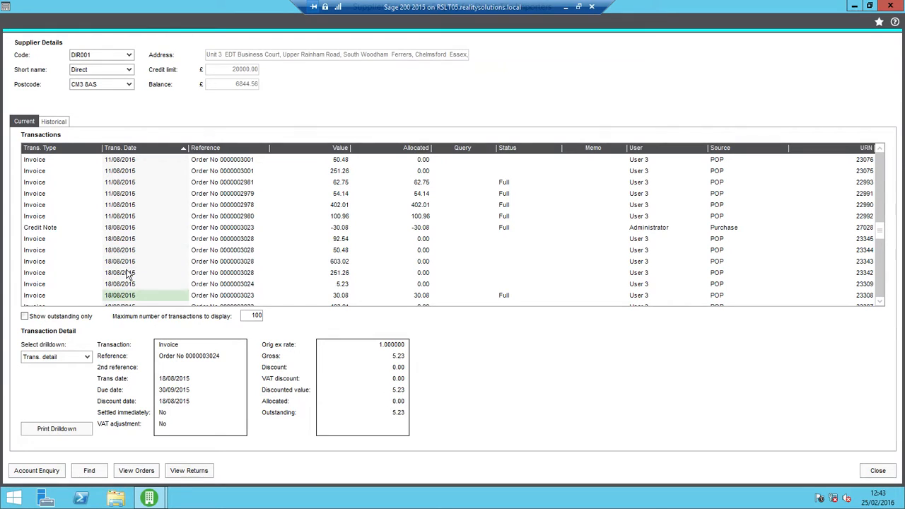
{"action": "left_click", "coordinate": [125, 296]}
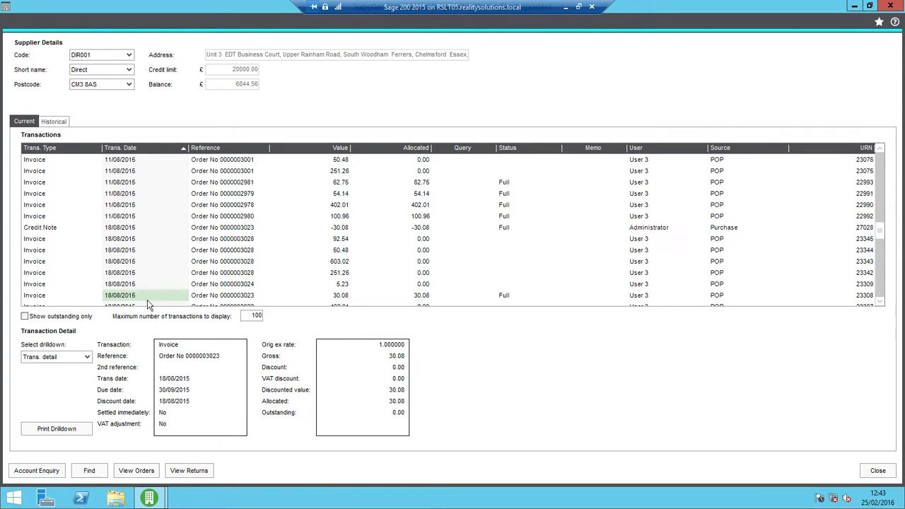
{"action": "mouse_move", "coordinate": [47, 438]}
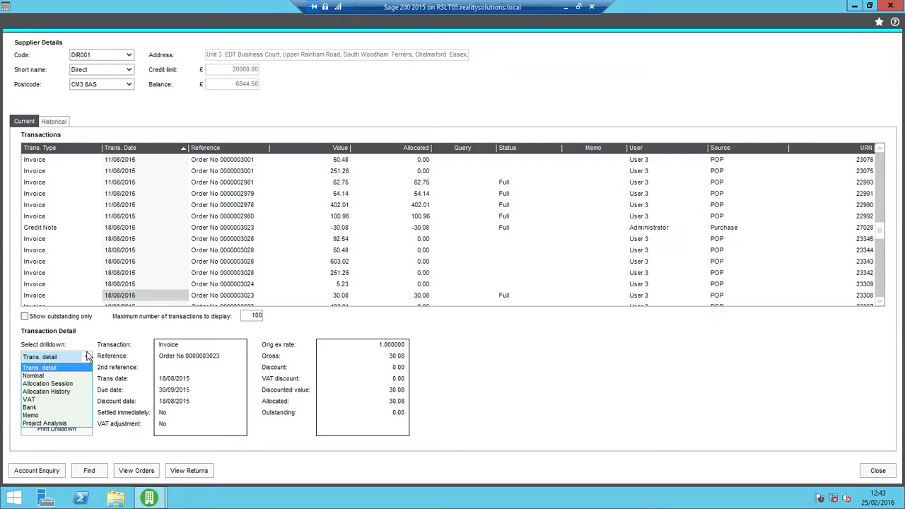
Step: Show the Allocation Session matching the 30.08 invoice against the -30.08 credit note
{"action": "left_click", "coordinate": [47, 390]}
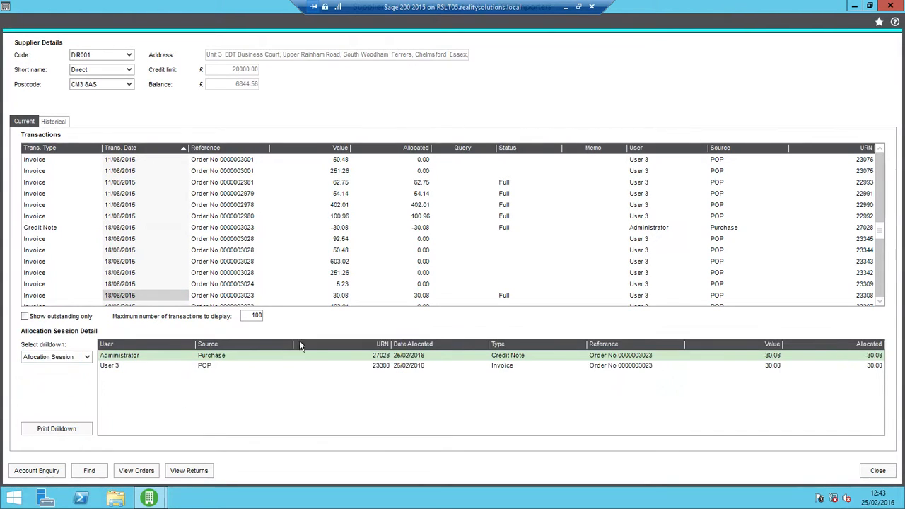
{"action": "mouse_move", "coordinate": [580, 373]}
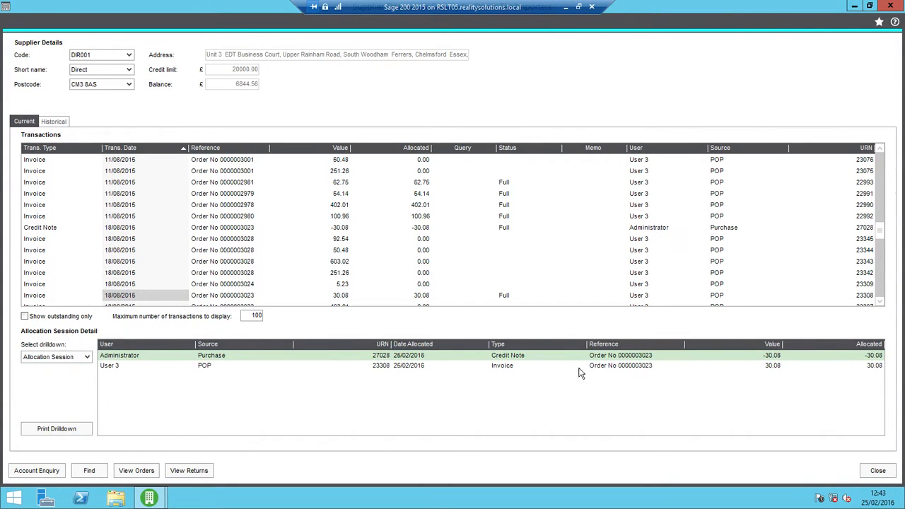
{"action": "mouse_move", "coordinate": [273, 361]}
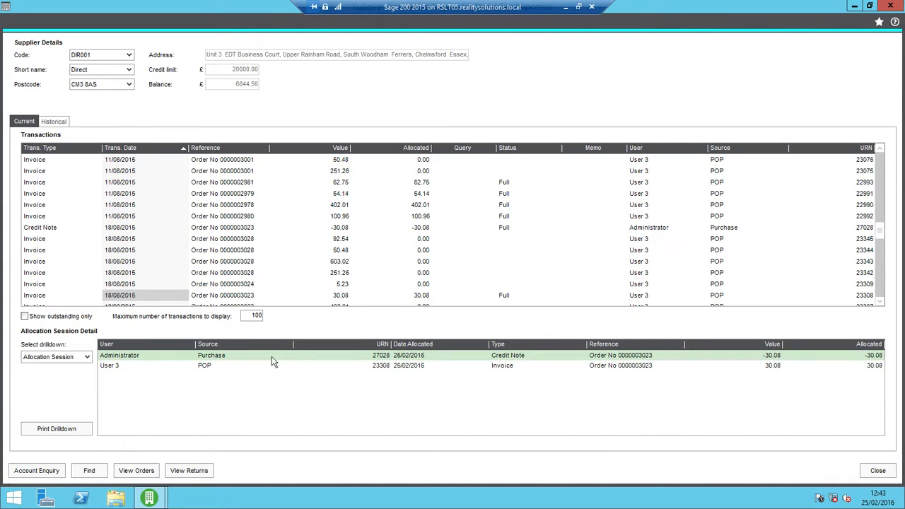
{"action": "mouse_move", "coordinate": [429, 378]}
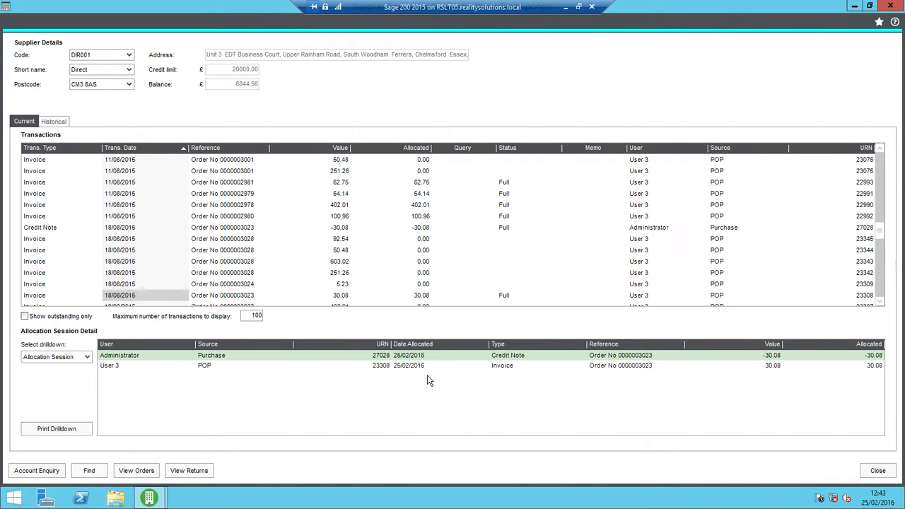
{"action": "mouse_move", "coordinate": [209, 369]}
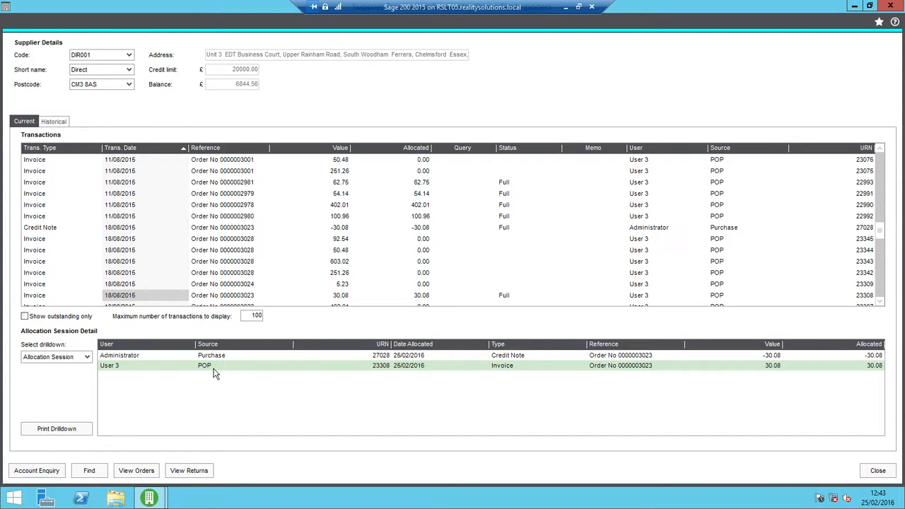
{"action": "mouse_move", "coordinate": [204, 369]}
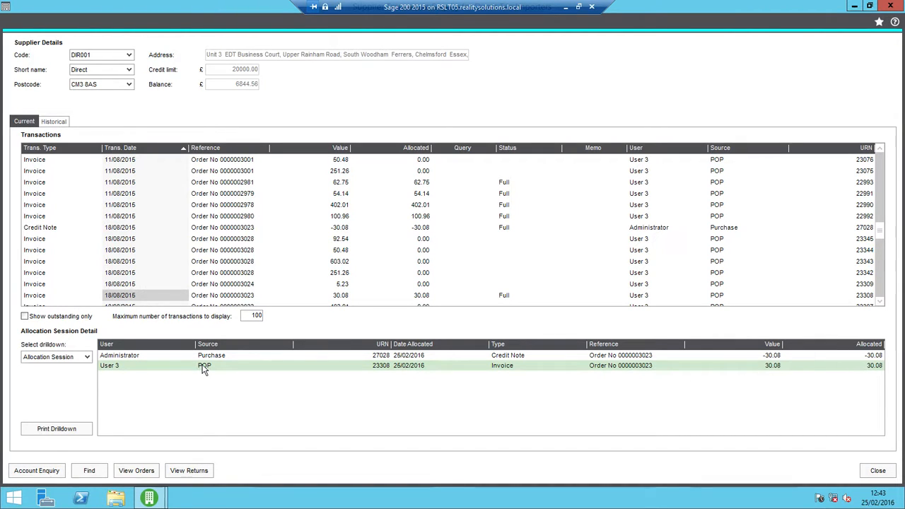
{"action": "left_click", "coordinate": [212, 357]}
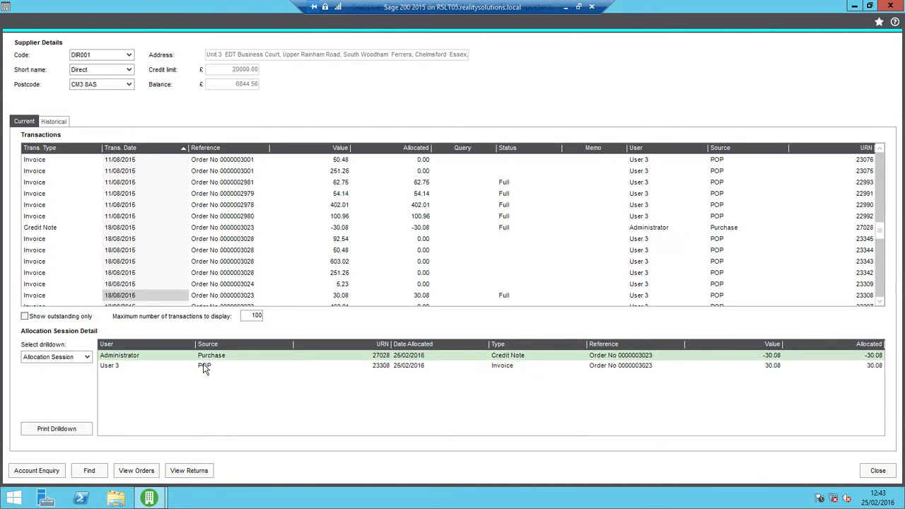
{"action": "left_click", "coordinate": [204, 364]}
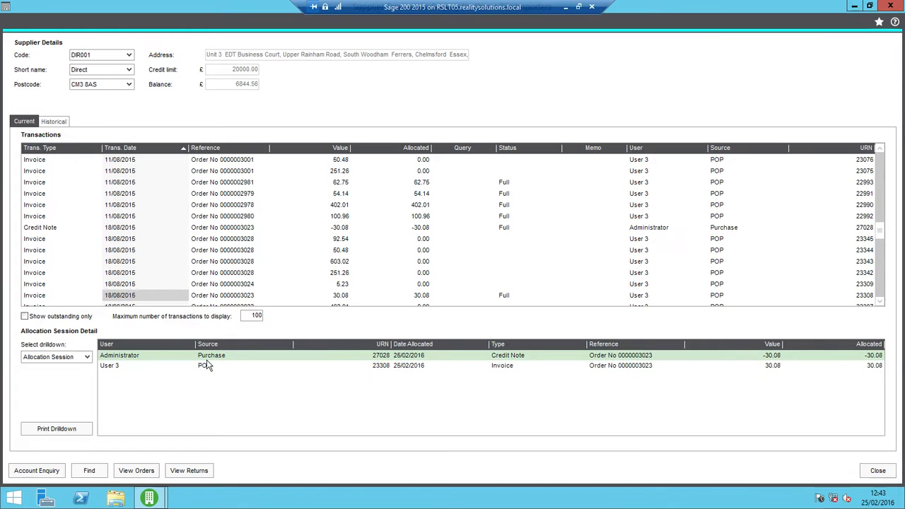
{"action": "mouse_move", "coordinate": [209, 369]}
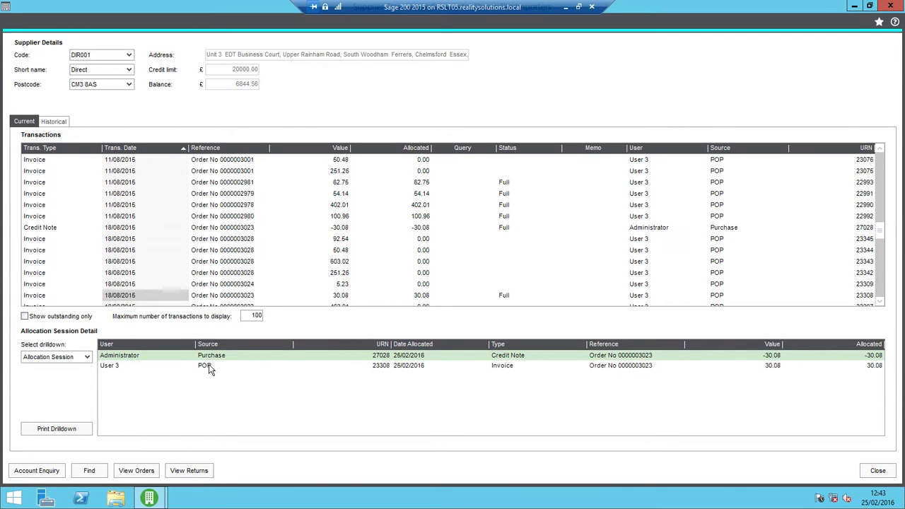
{"action": "mouse_move", "coordinate": [204, 376]}
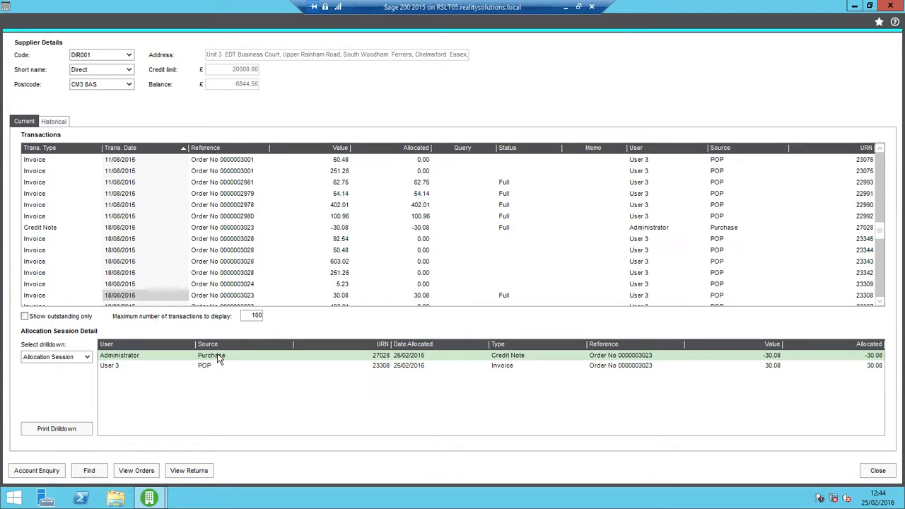
{"action": "mouse_move", "coordinate": [296, 345]}
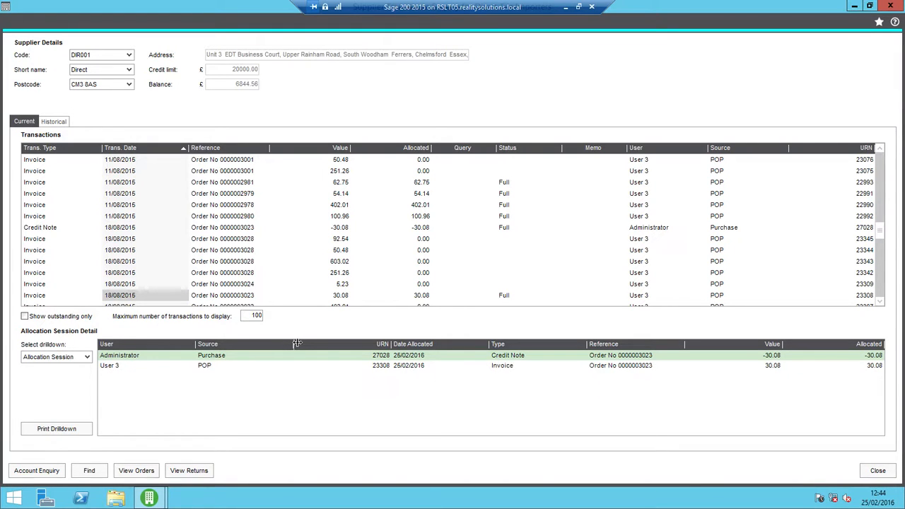
{"action": "mouse_move", "coordinate": [602, 396]}
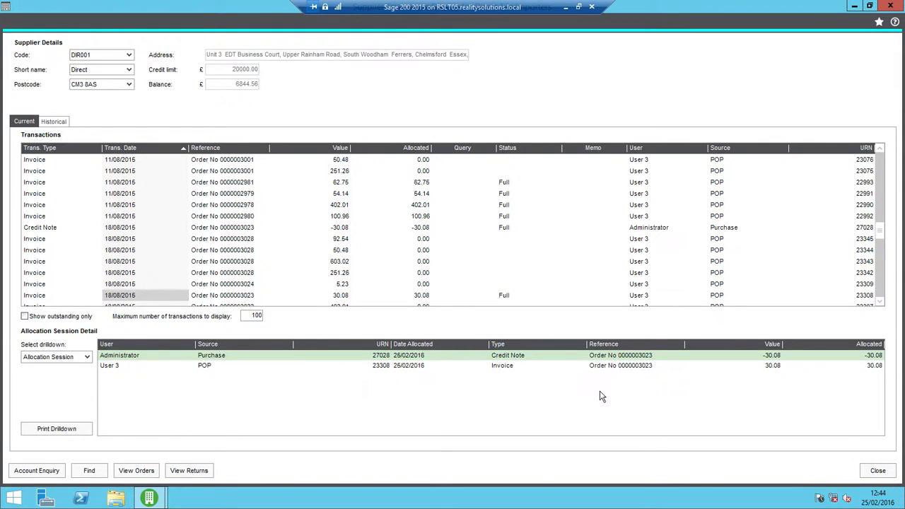